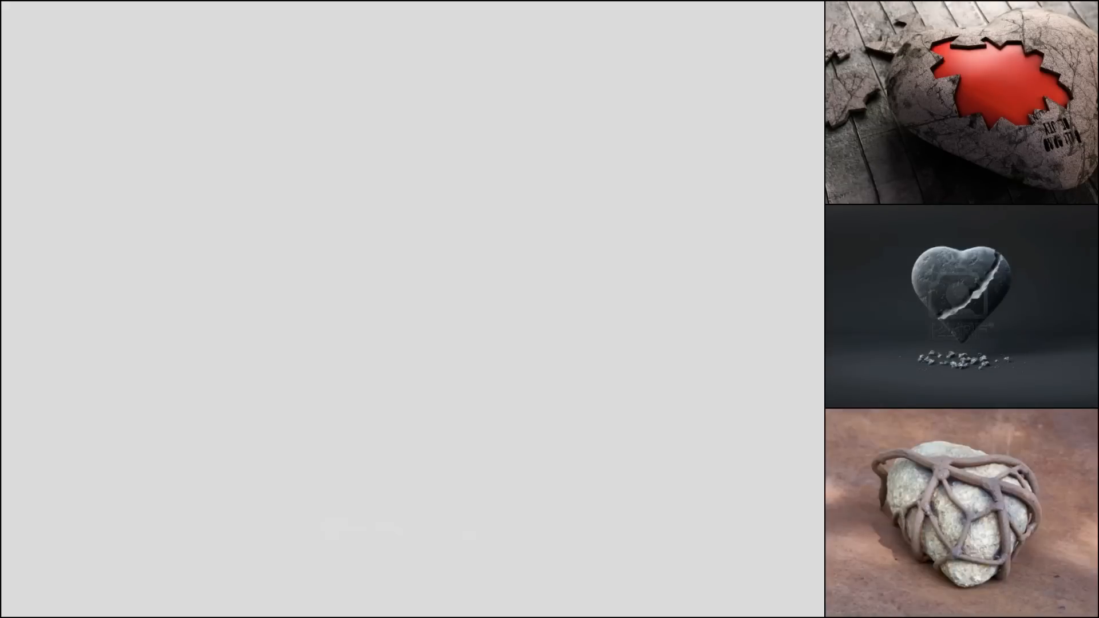
- Advance the slideshow until the split stone heart dripping red liquid fills the main frame
click(961, 308)
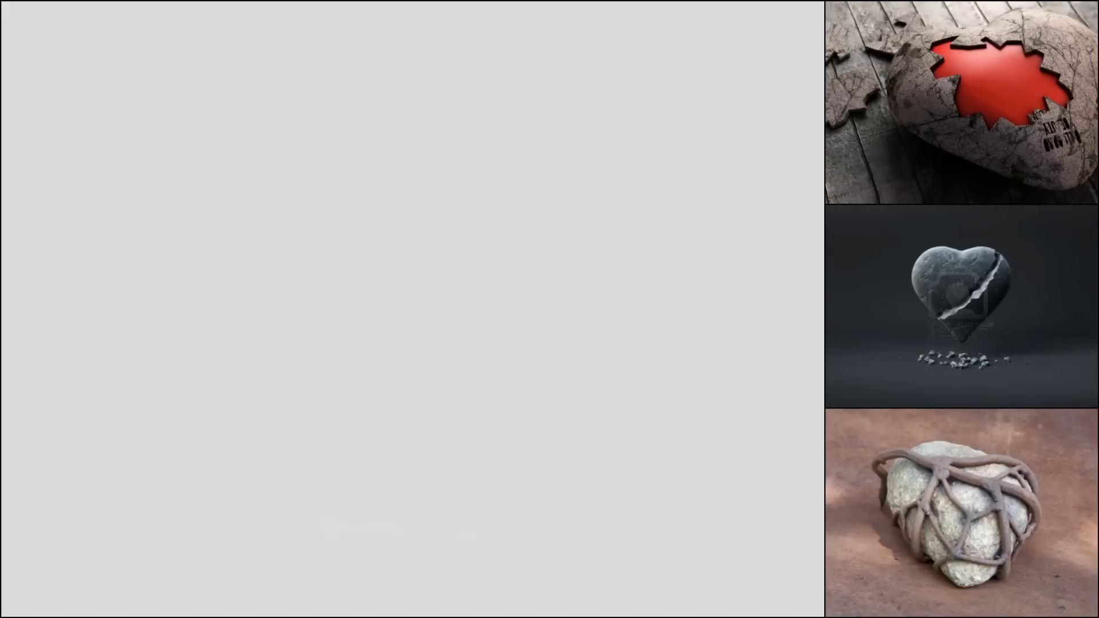
click(960, 309)
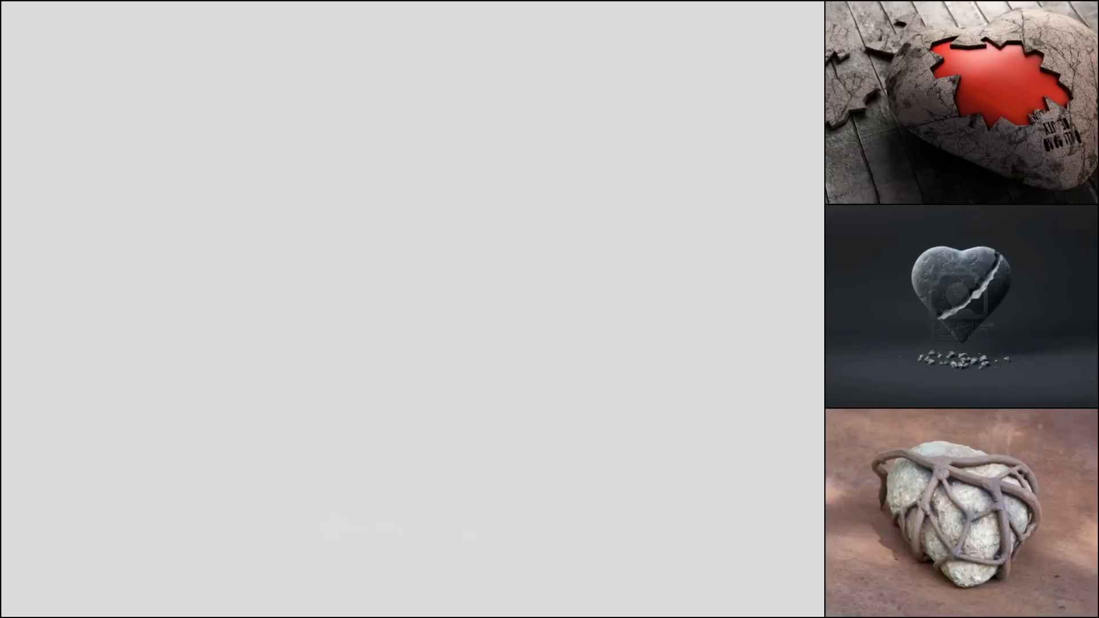
click(961, 309)
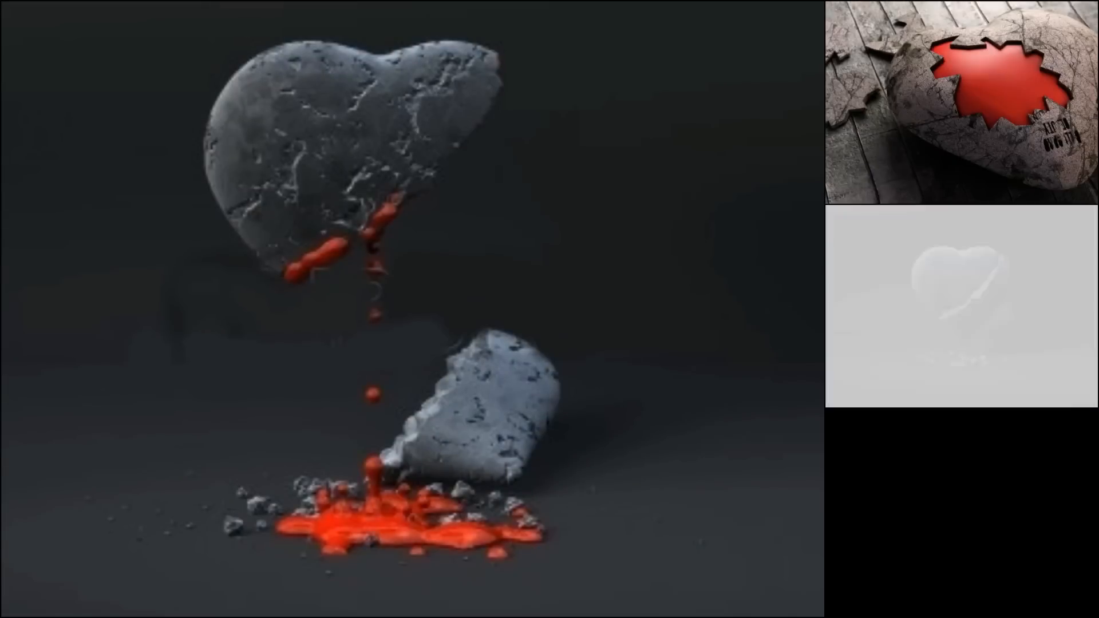